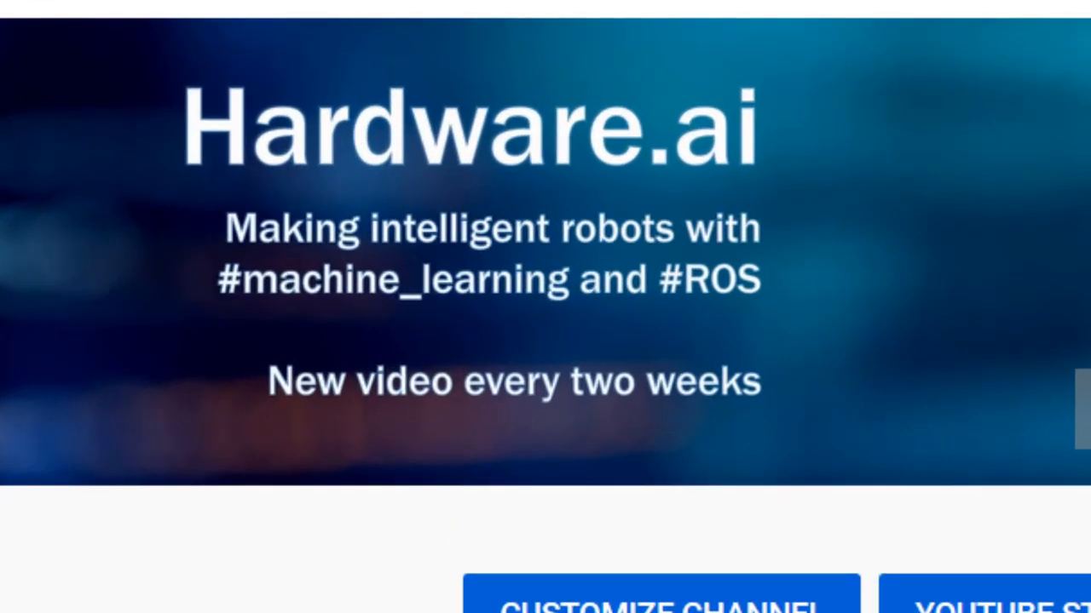
Step: Scroll the aXeleRate README down to the example notebooks table with Colab badges
scroll(down, 3)
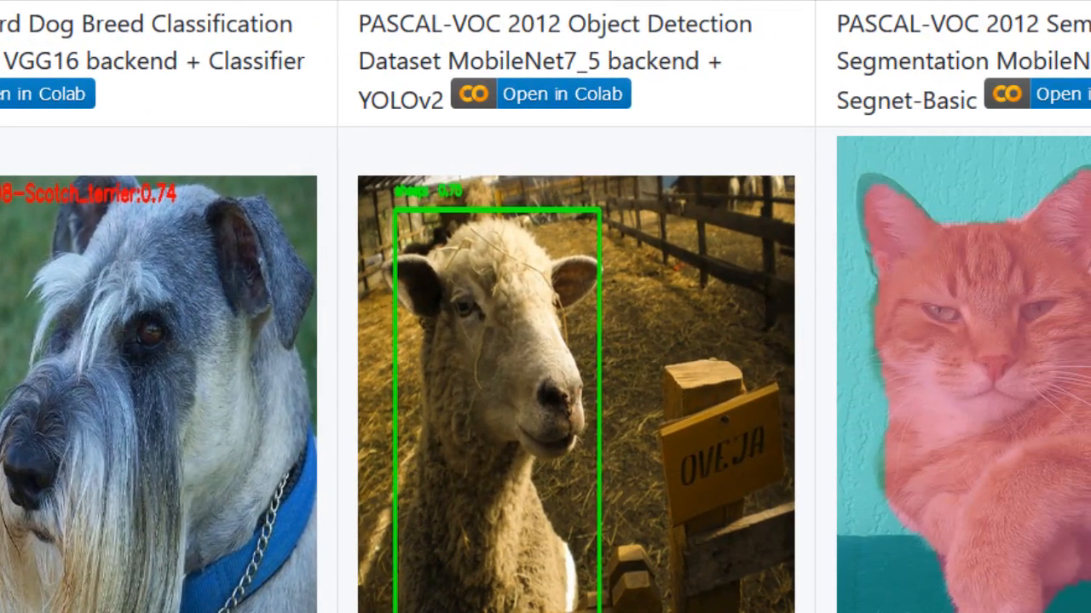
scroll(right, 3)
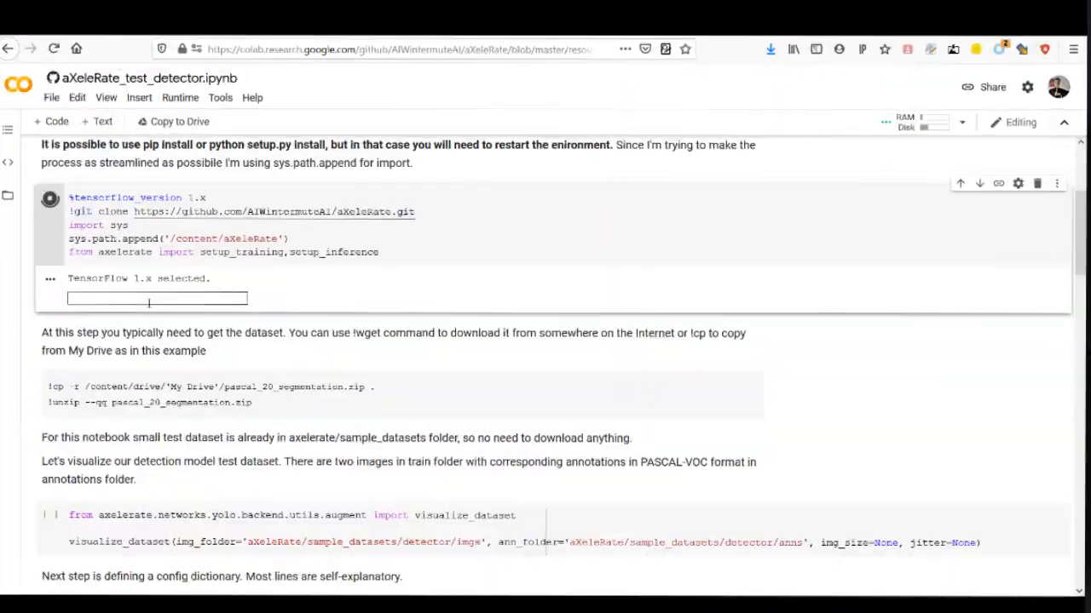
Step: Run the training cells, then expand the detector folder in Files to reveal the .h5, .png and .tflite outputs
click(49, 198)
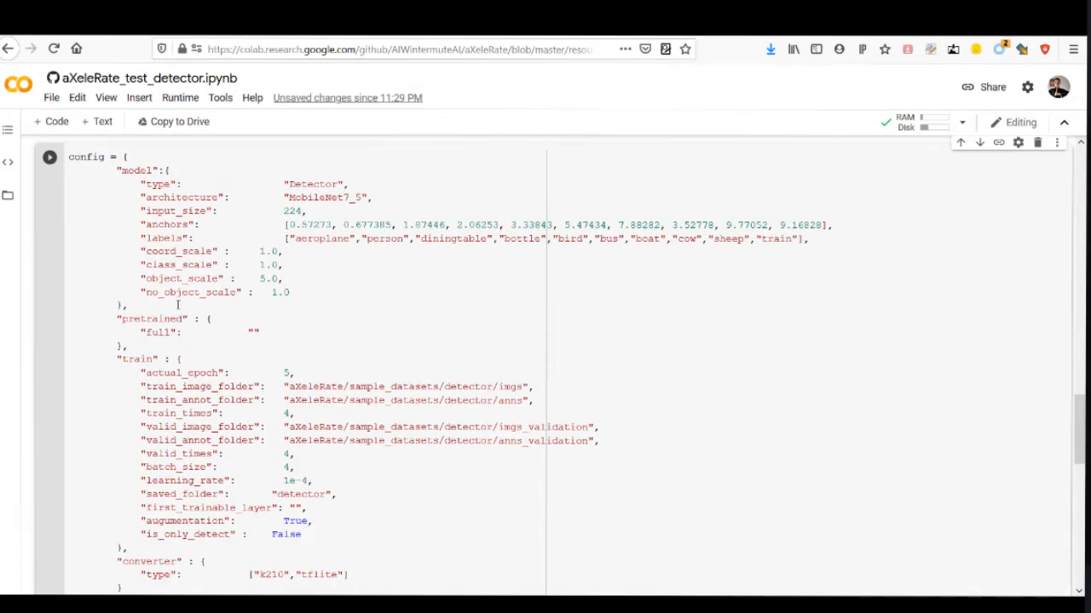
scroll(down, 3)
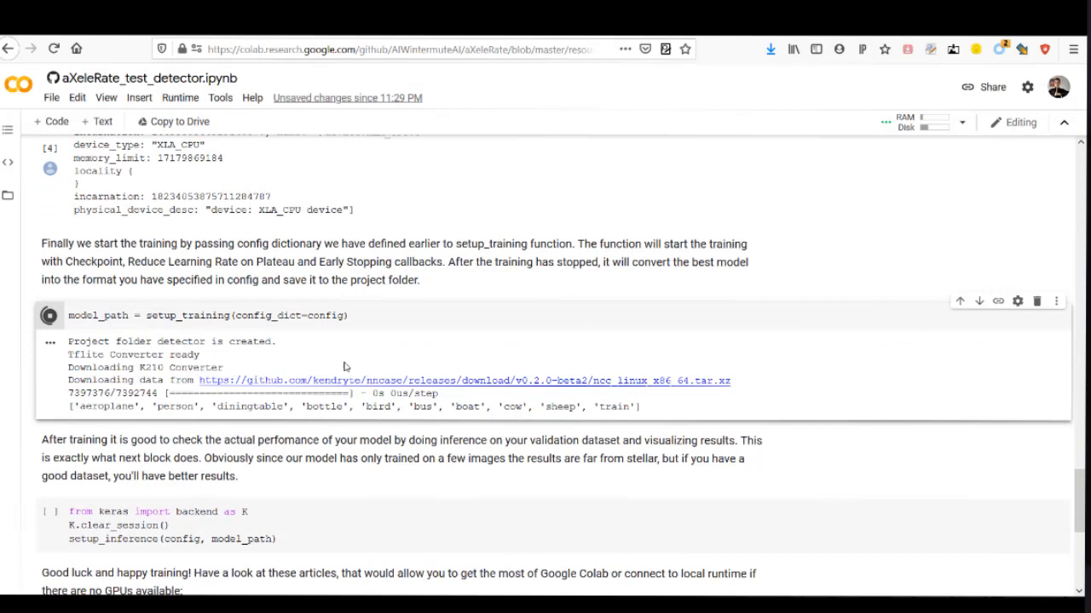
click(7, 194)
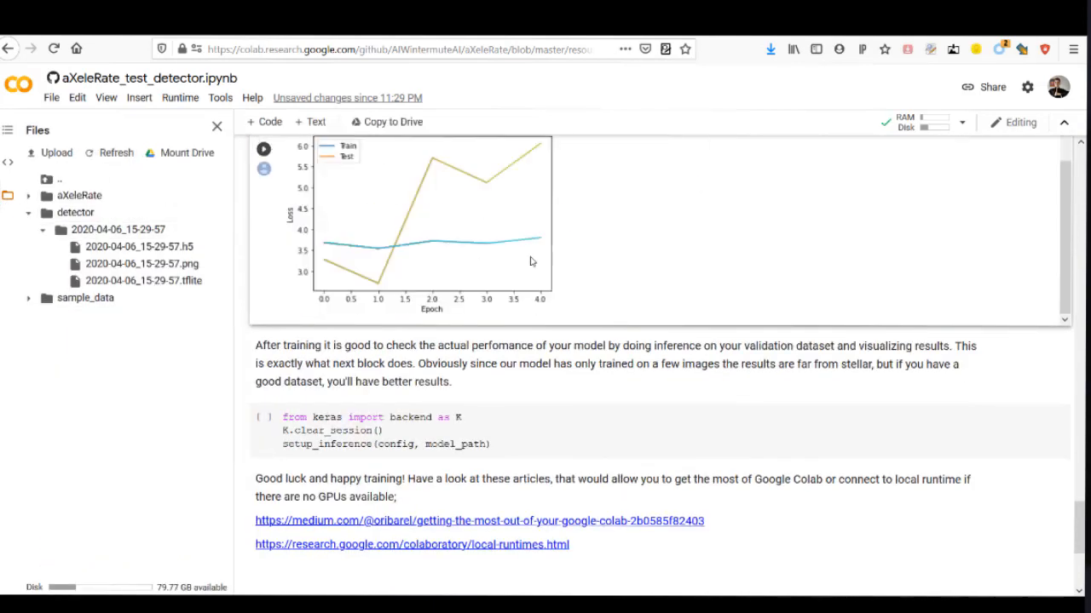
click(264, 415)
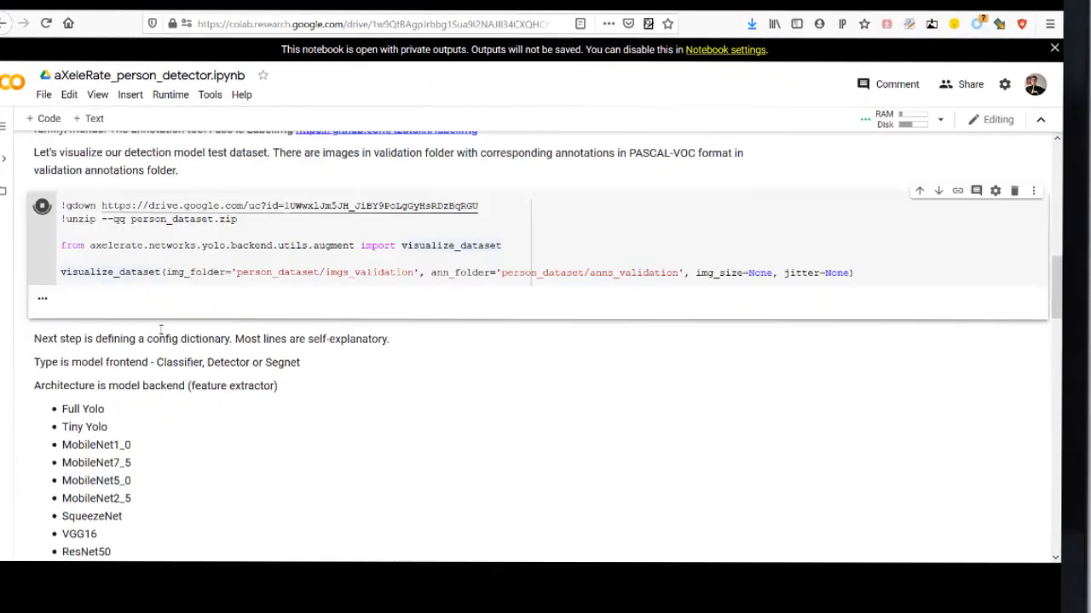
Step: Run the dataset cell and scroll through validation images with green person bounding boxes
click(41, 204)
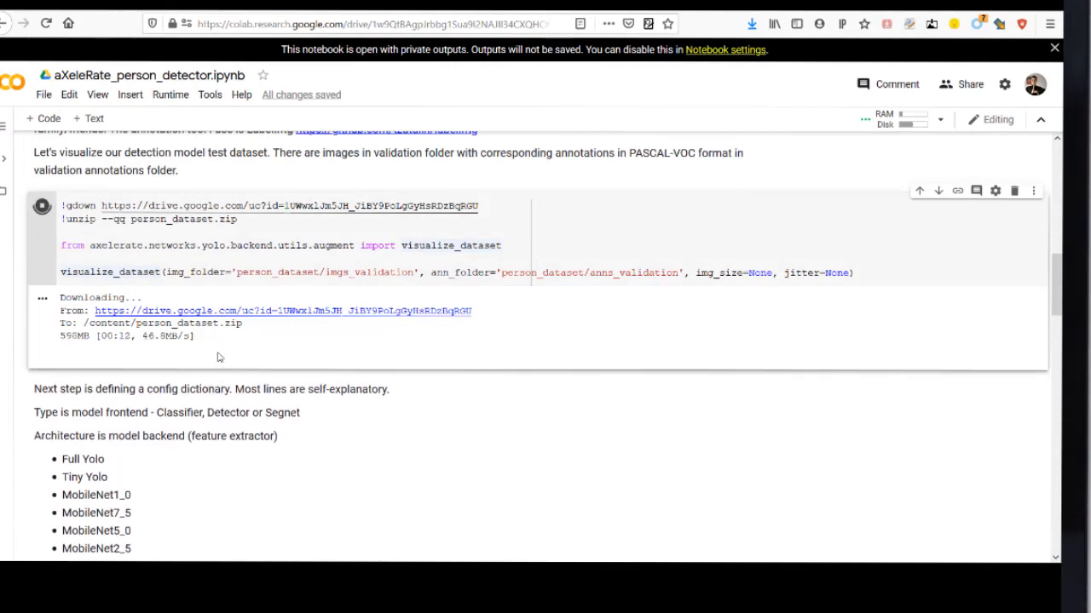
scroll(down, 3)
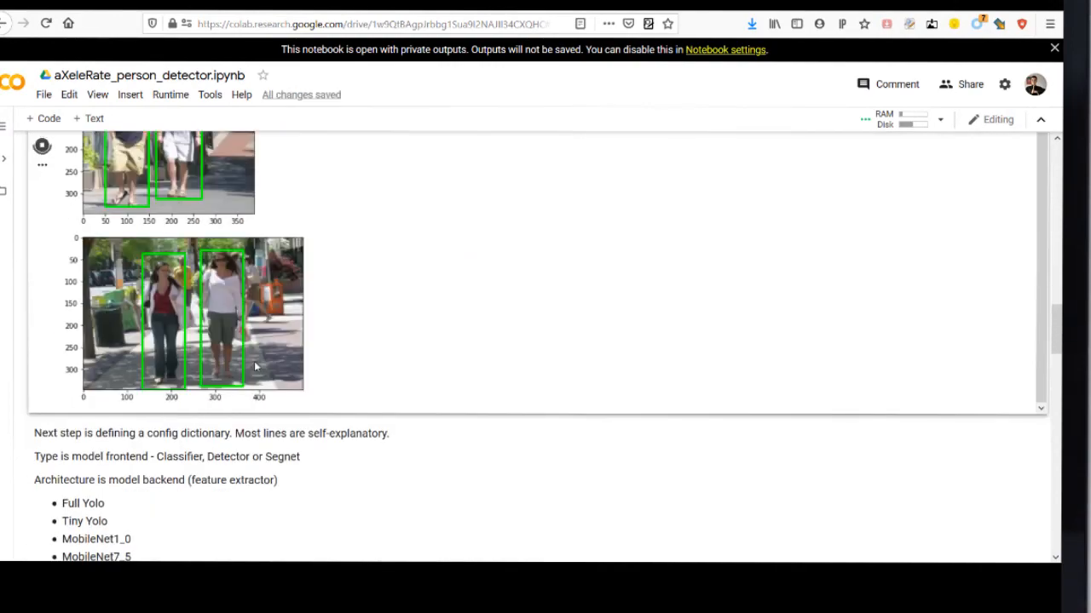
scroll(down, 3)
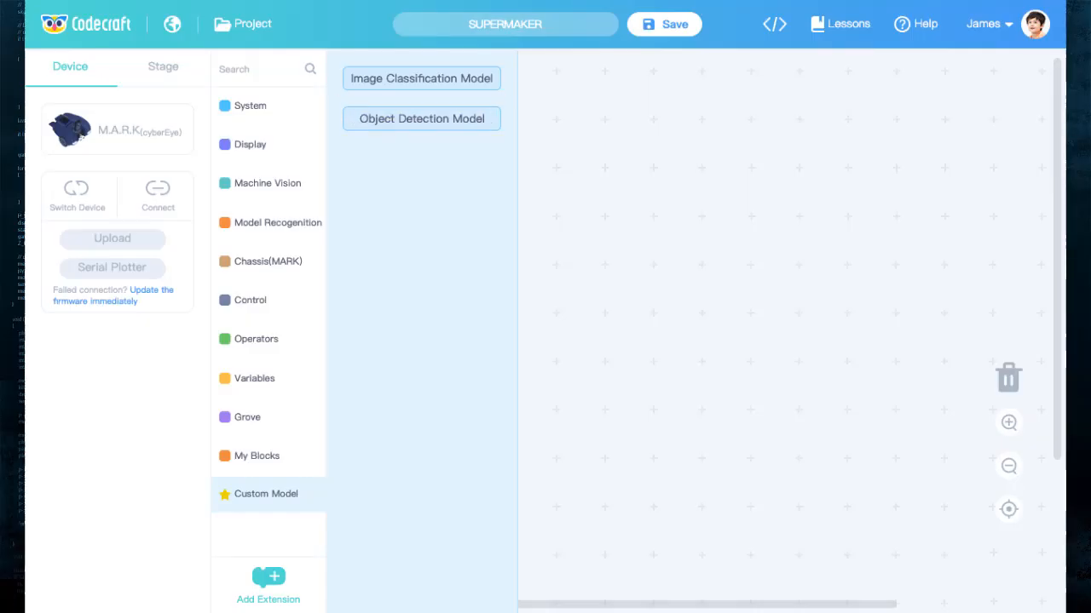
Step: Choose Object Detection Model and review its file, category name and anchors fields
click(421, 119)
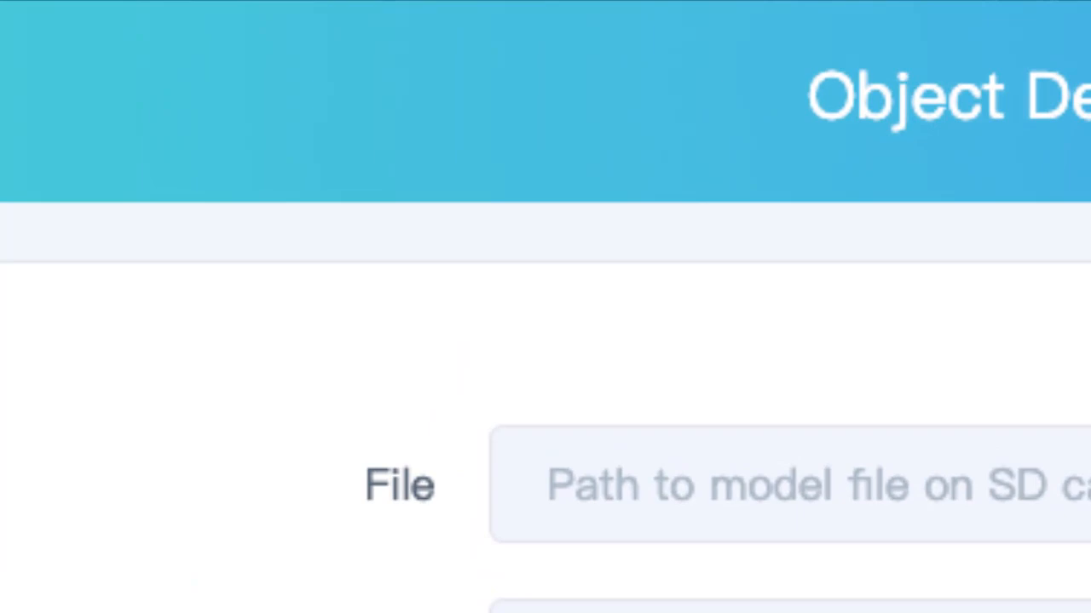
scroll(down, 3)
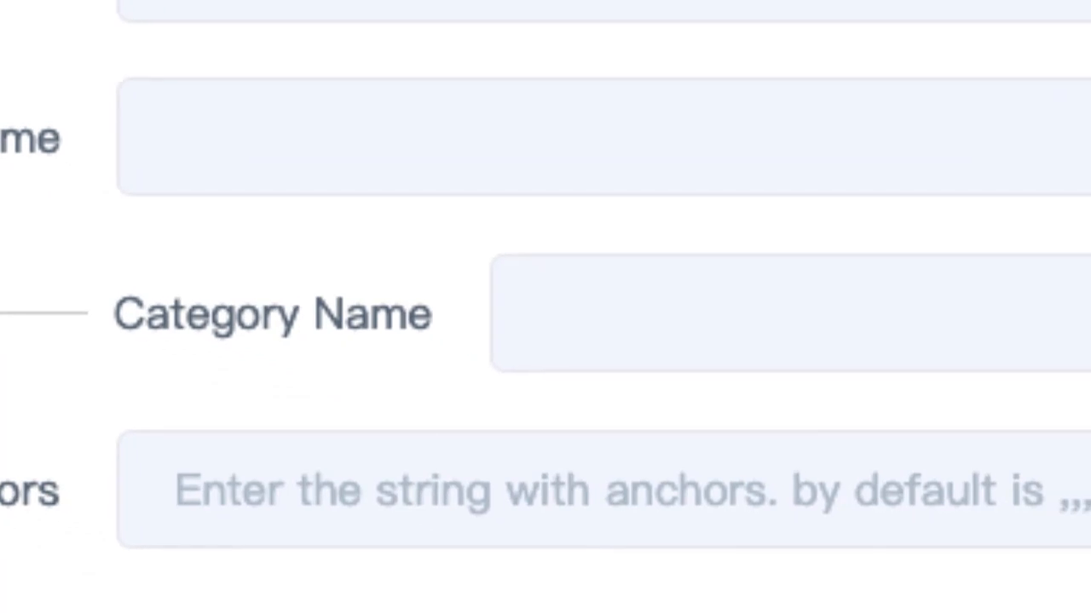